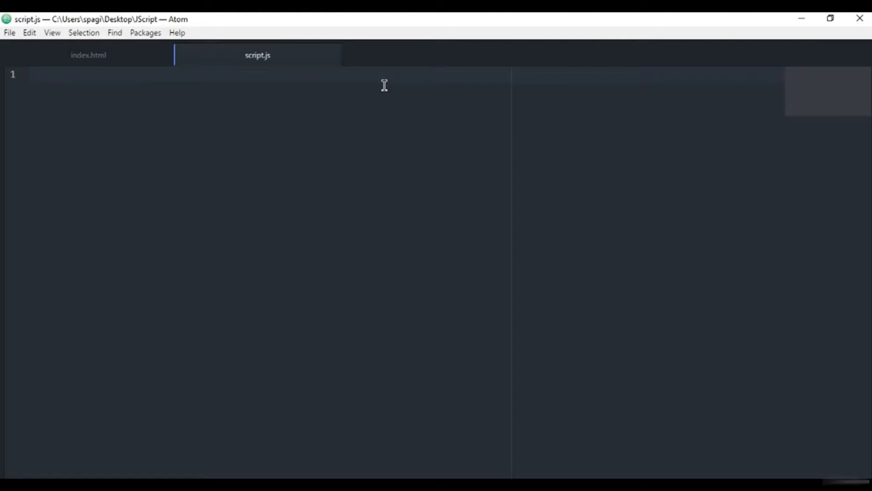
# Declare an empty function apple(){ in script.js
pyautogui.click(32, 75)
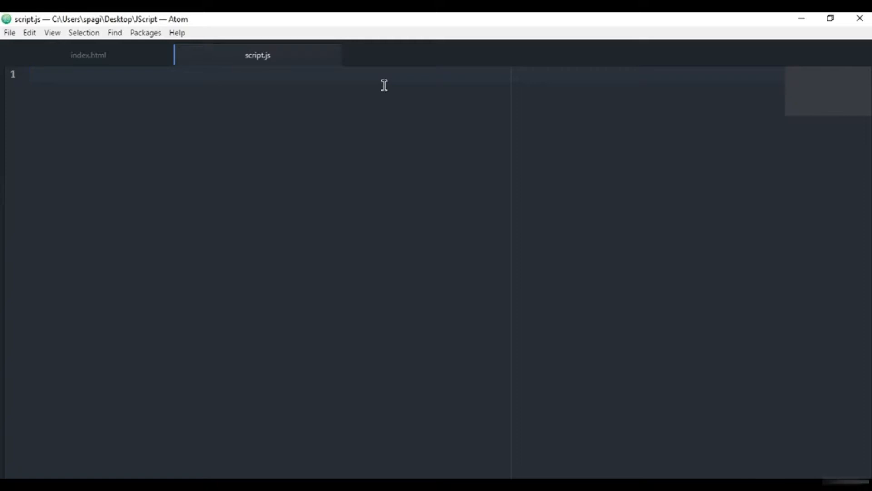
pyautogui.click(31, 76)
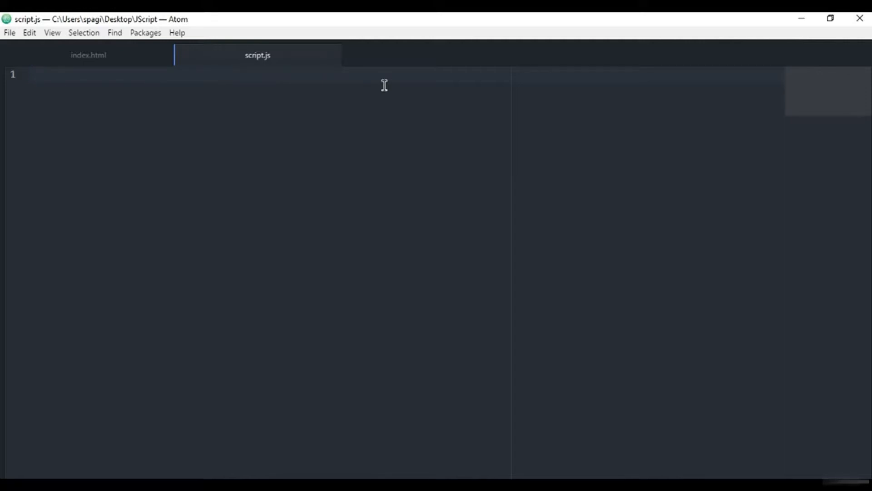
pyautogui.write('function')
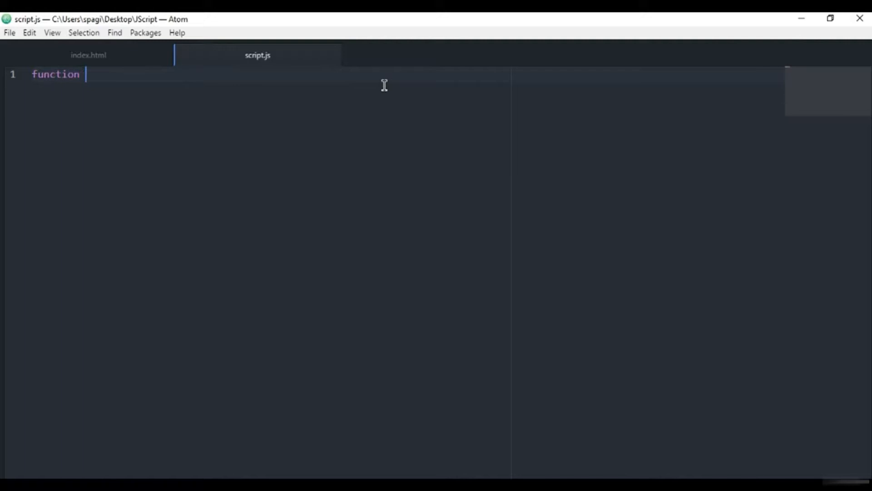
pyautogui.write('apple')
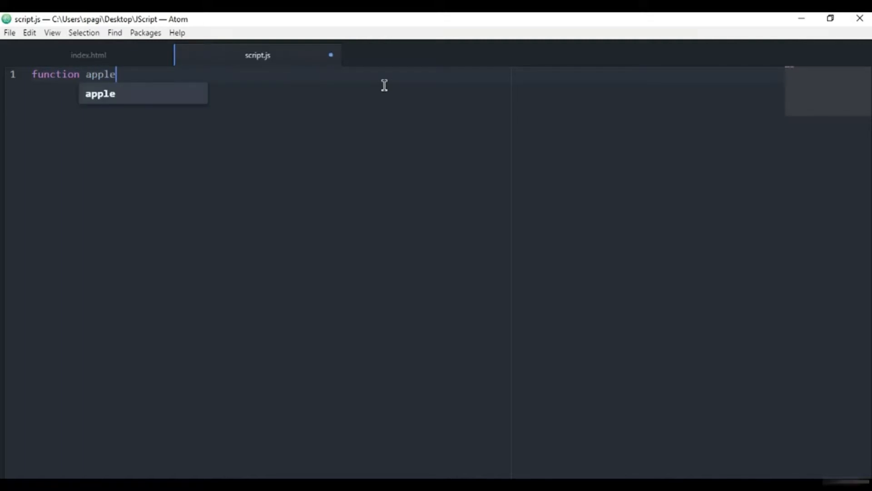
pyautogui.write('(){')
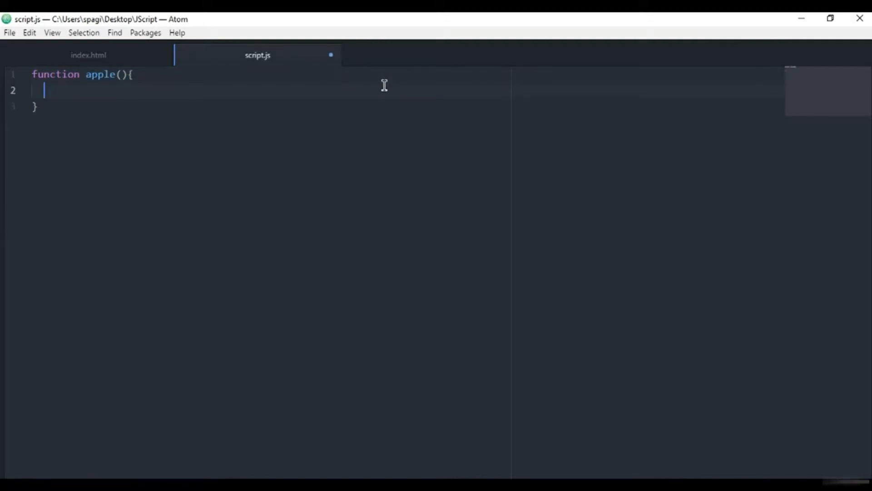
pyautogui.press('Enter')
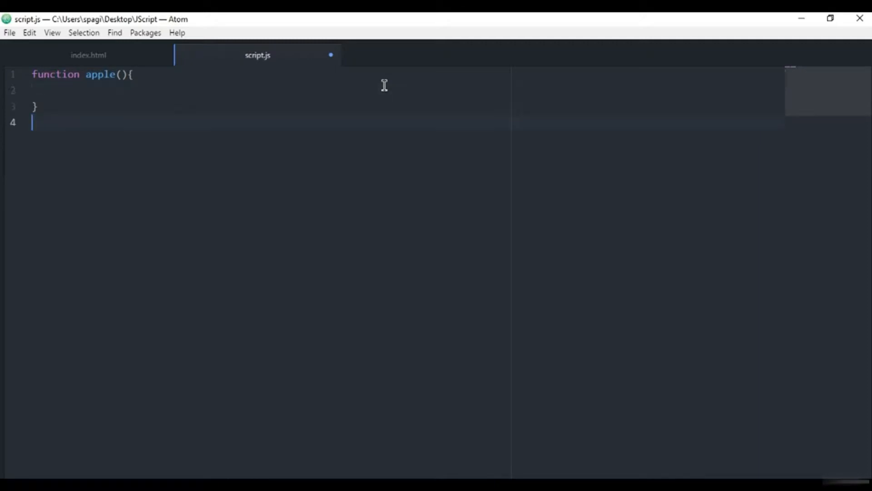
# Declare a second empty function orange(){ below apple
pyautogui.write('function')
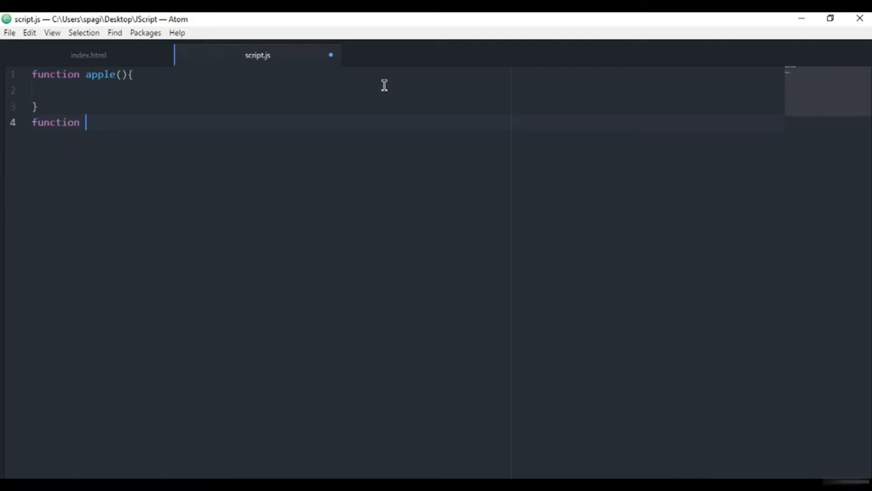
pyautogui.write('orange')
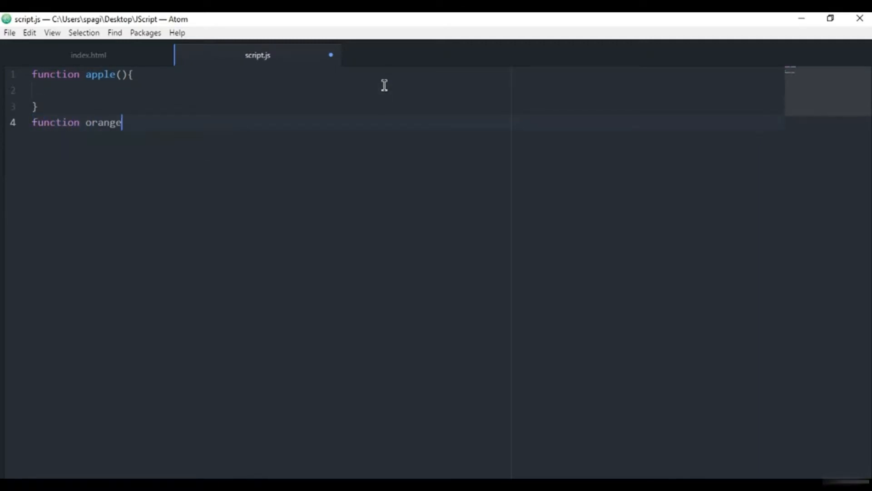
pyautogui.write('(){')
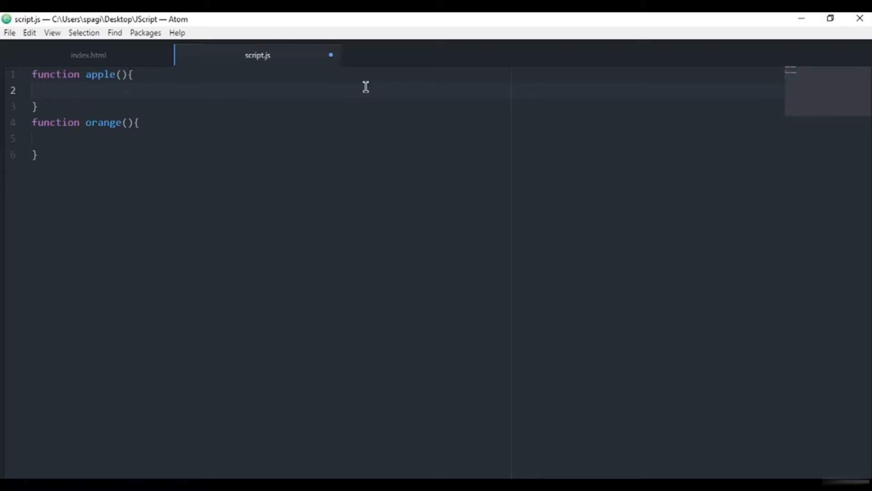
# Make apple write "I'm an apple function." with document.write
pyautogui.write('document.')
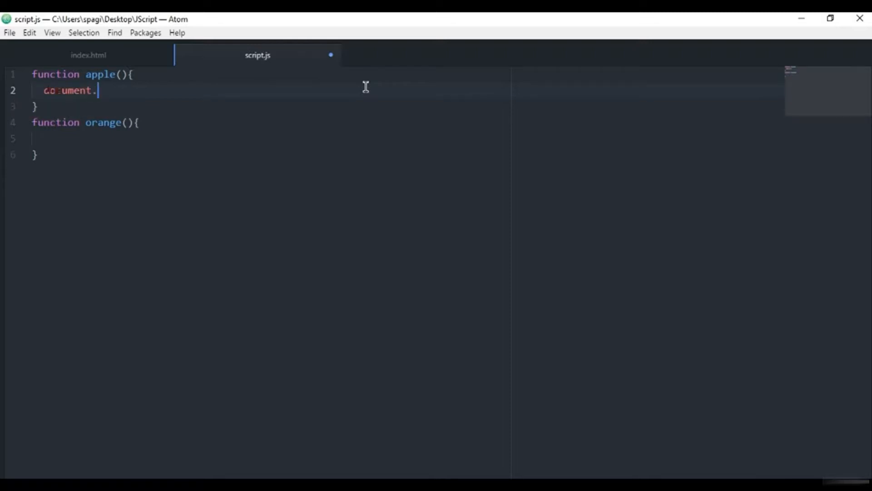
pyautogui.write('write();')
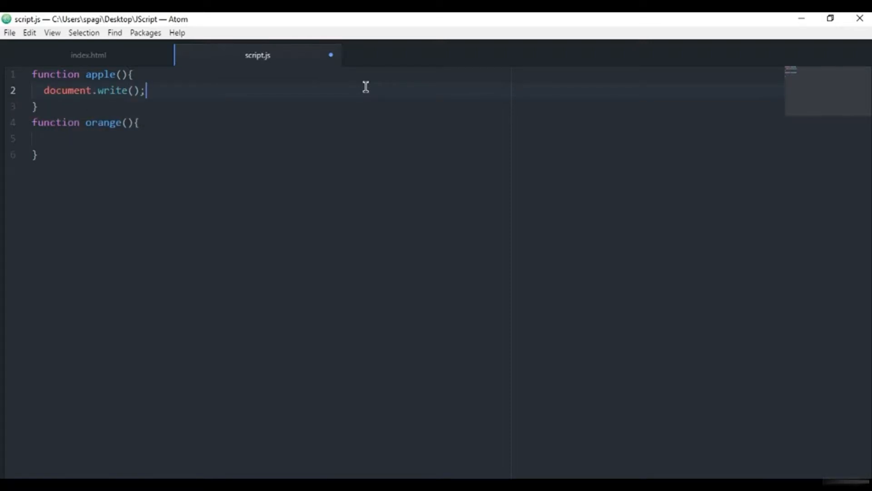
pyautogui.write('""')
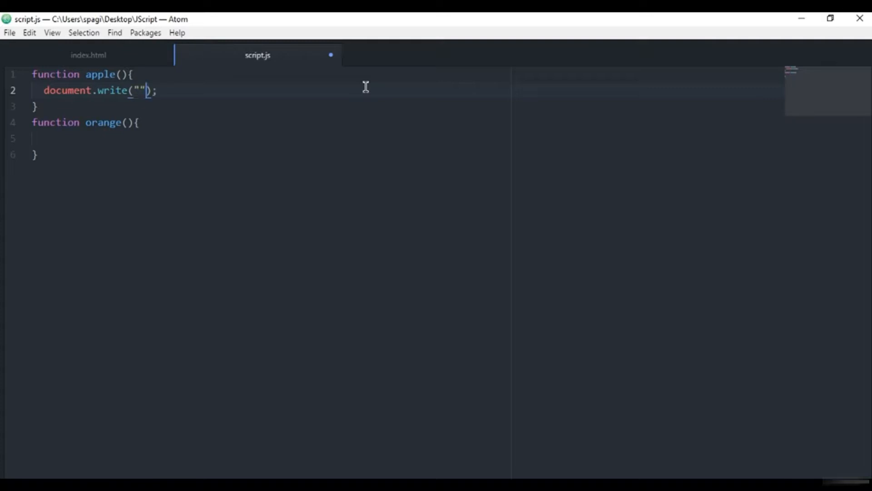
pyautogui.write("I'm")
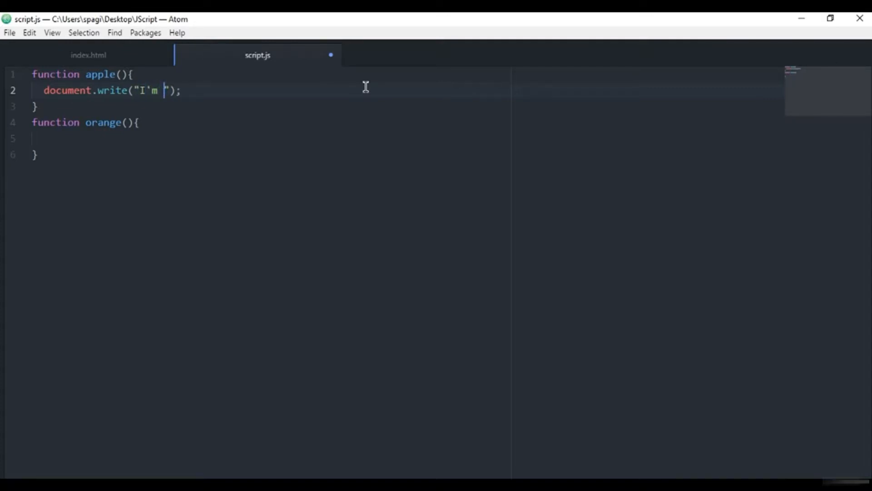
pyautogui.write('an aapple')
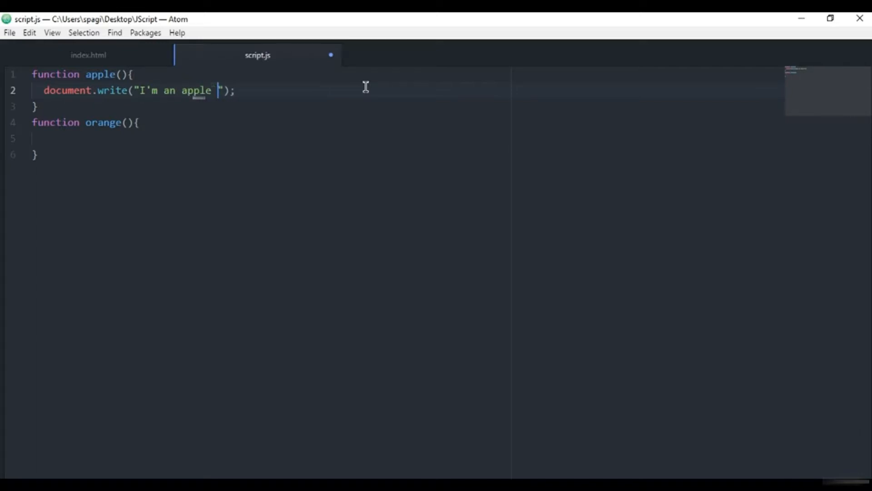
pyautogui.write('function')
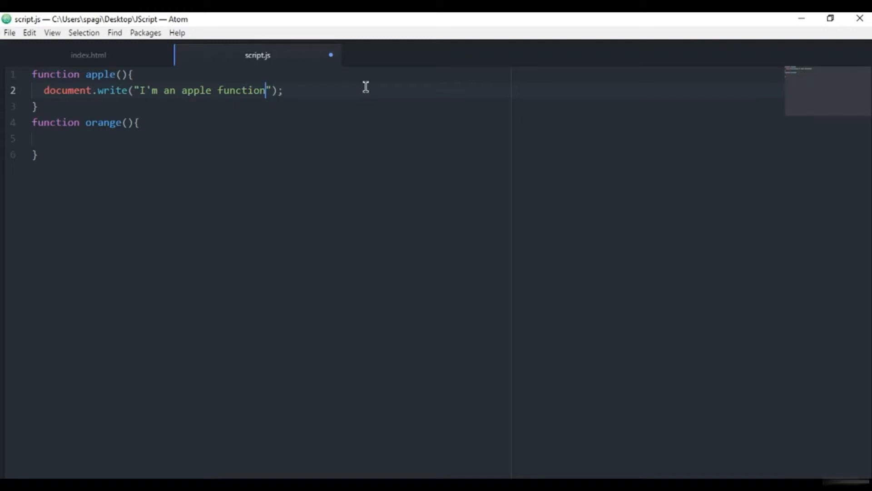
pyautogui.write('.')
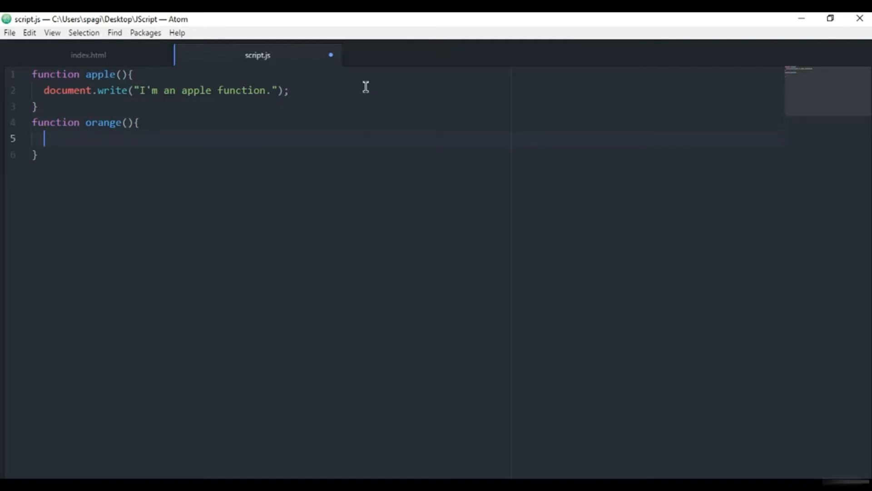
# Reuse the message in orange as document.write("I'm an orange function.")
pyautogui.write('document.write();')
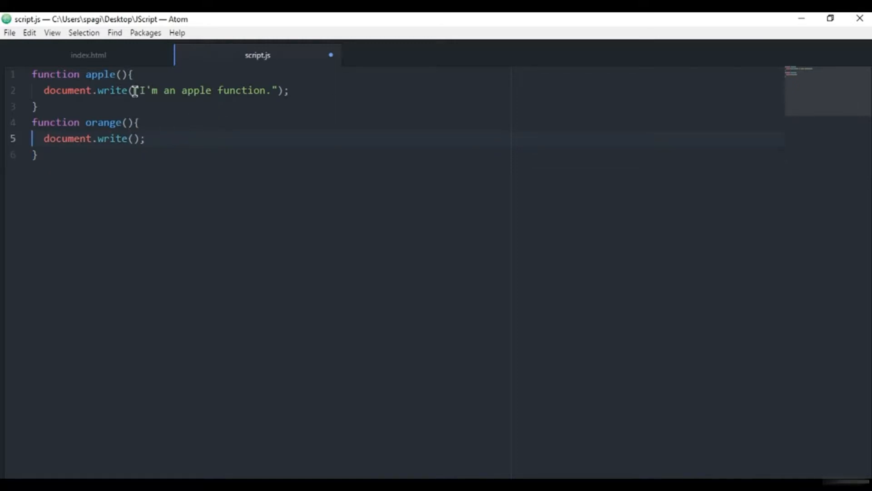
pyautogui.doubleClick(195, 90)
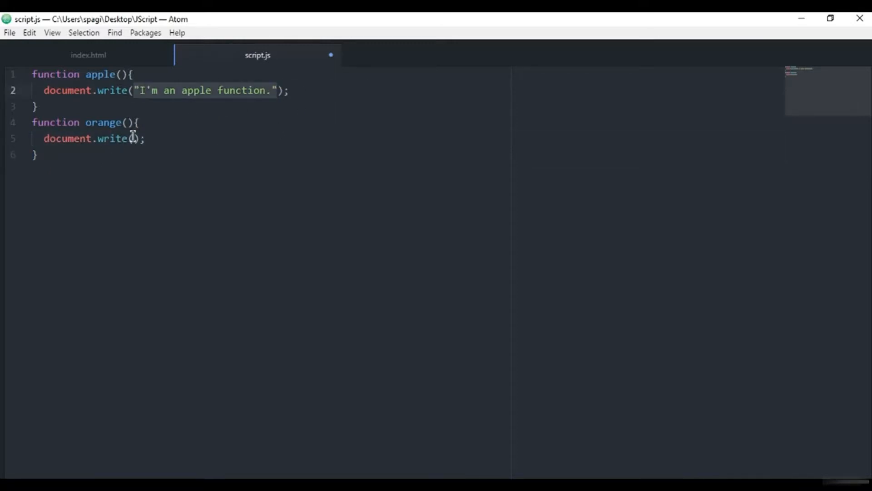
pyautogui.write('"I\'m an apple function."')
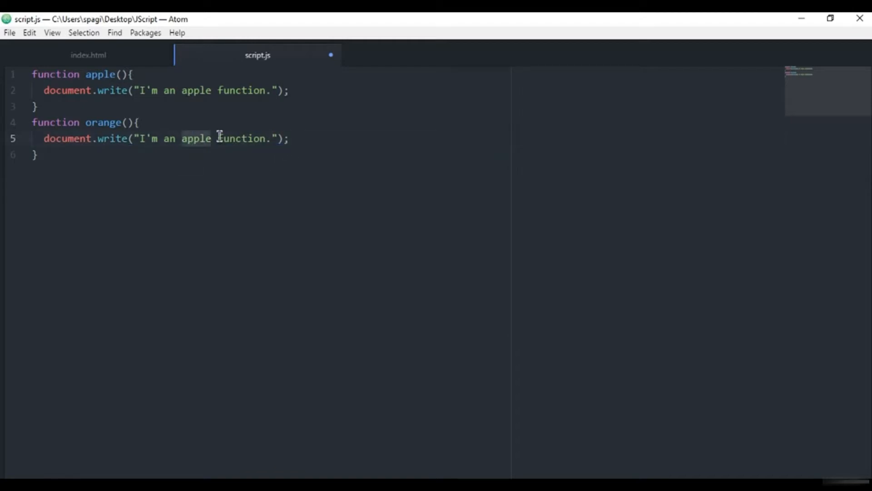
pyautogui.write('orang')
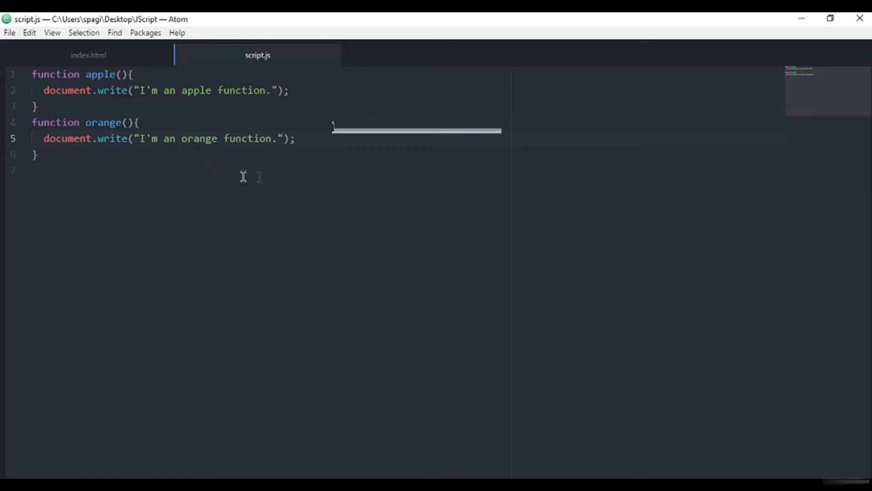
pyautogui.click(295, 138)
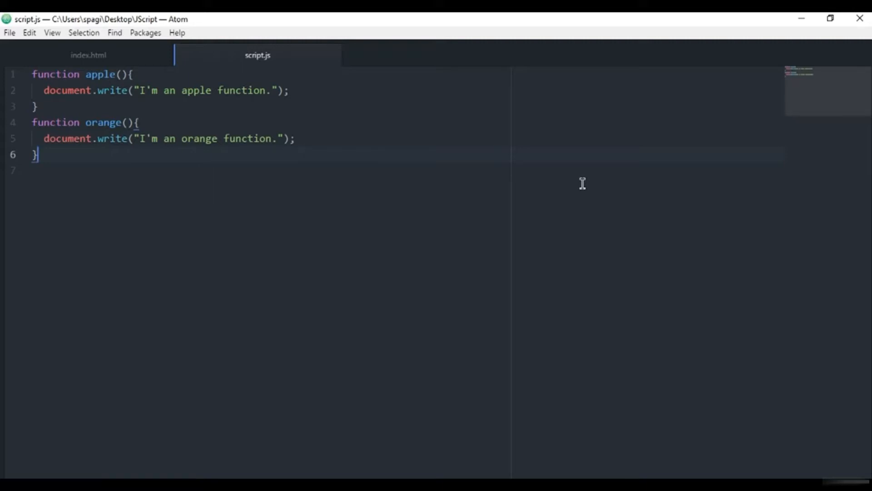
# Start a new function fruits(){ below the other two functions
pyautogui.press('enter')
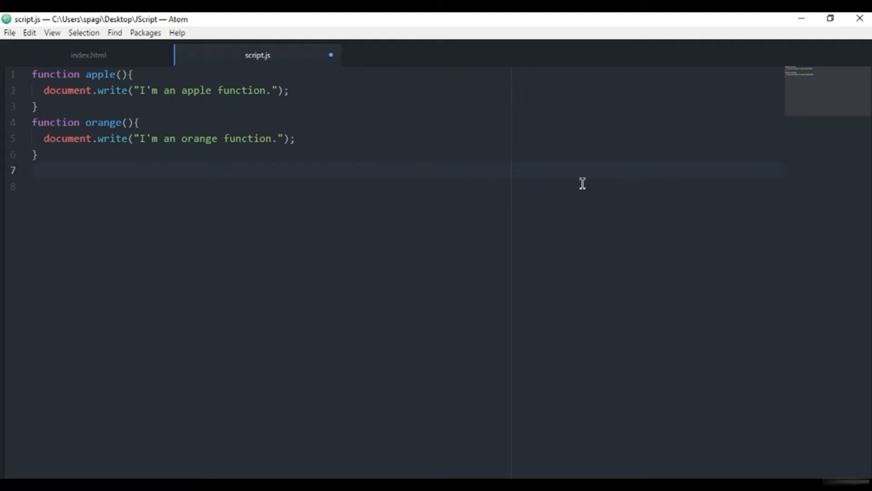
pyautogui.press('enter')
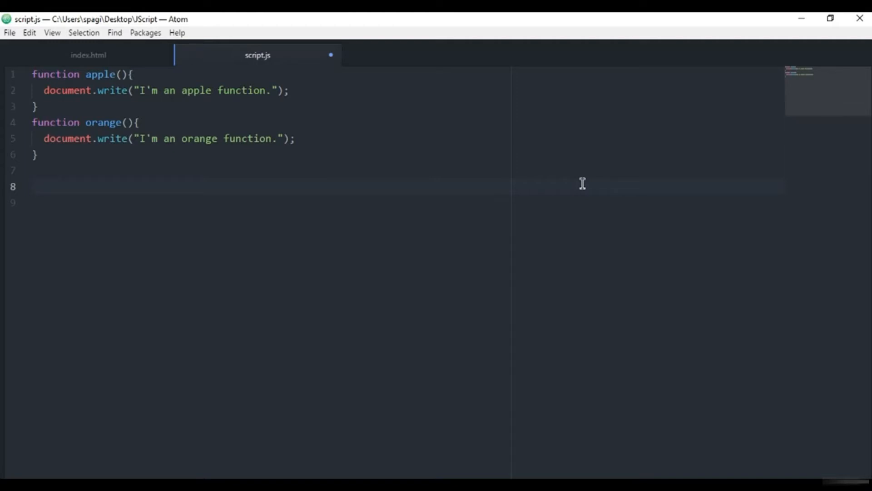
pyautogui.click(33, 187)
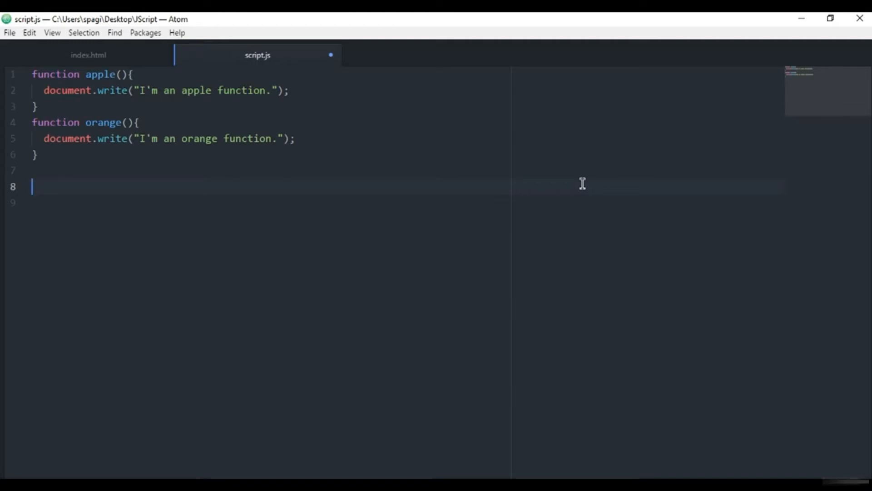
pyautogui.write('function')
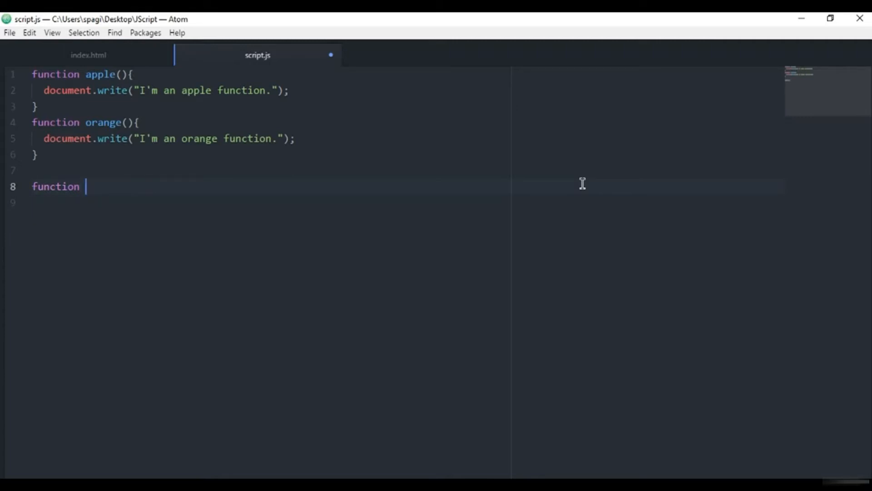
pyautogui.press('Backspace')
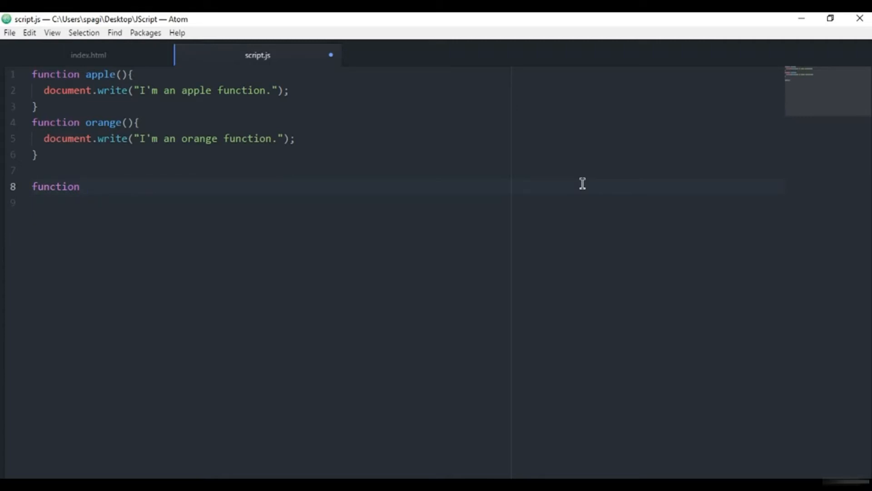
pyautogui.write('fruits(){')
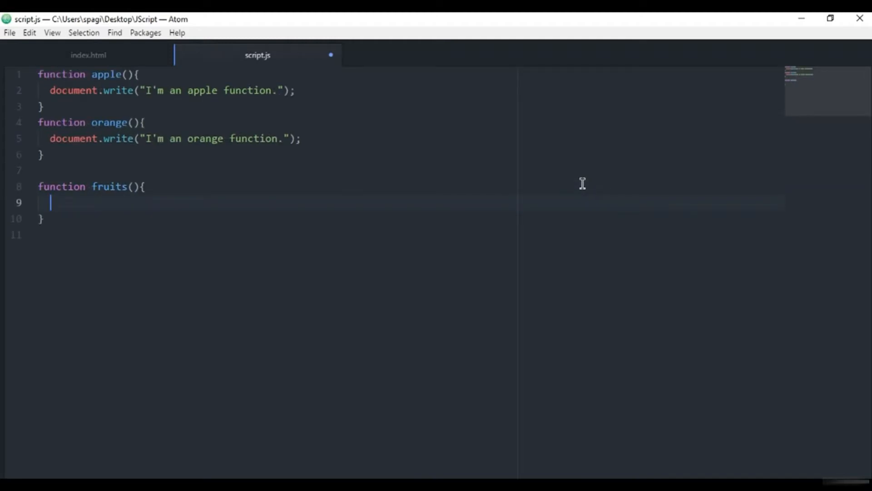
# Have fruits call apple(); then orange(); and save the script
pyautogui.write('apple();')
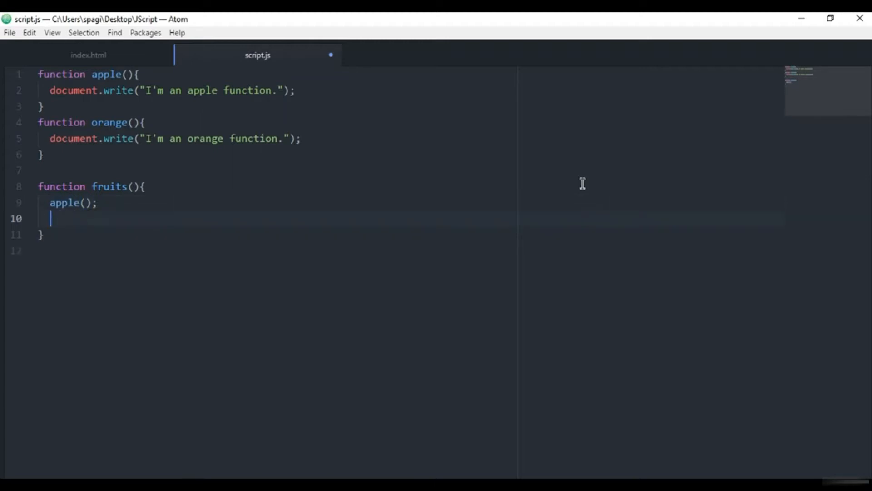
pyautogui.write('orange();')
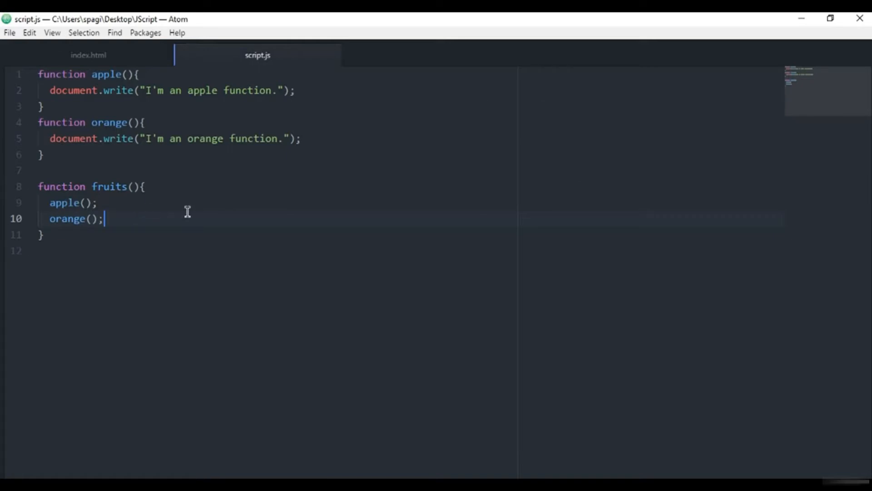
pyautogui.press('enter')
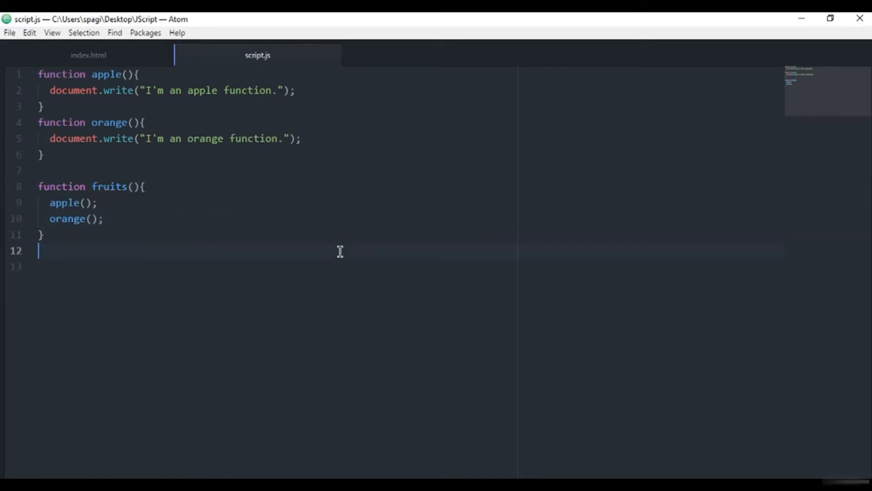
# Call fruits(); at the bottom of the script and point out the apple call inside it
pyautogui.write('fruits(')
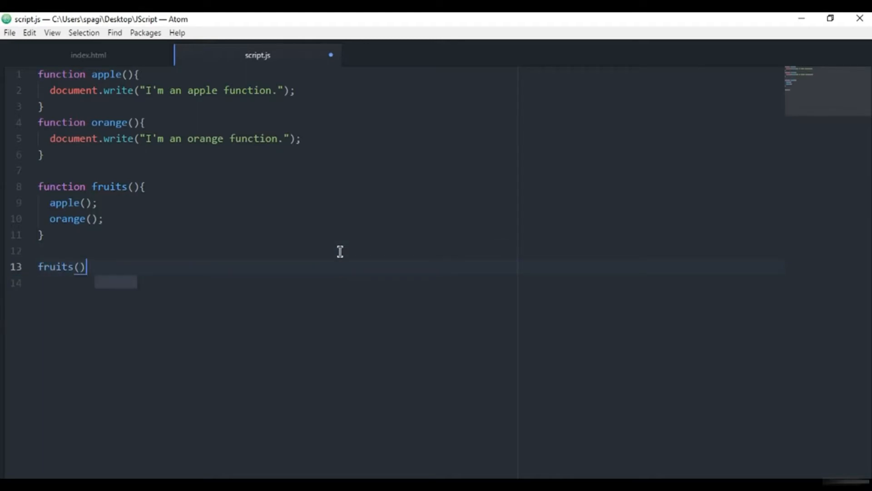
pyautogui.write(';')
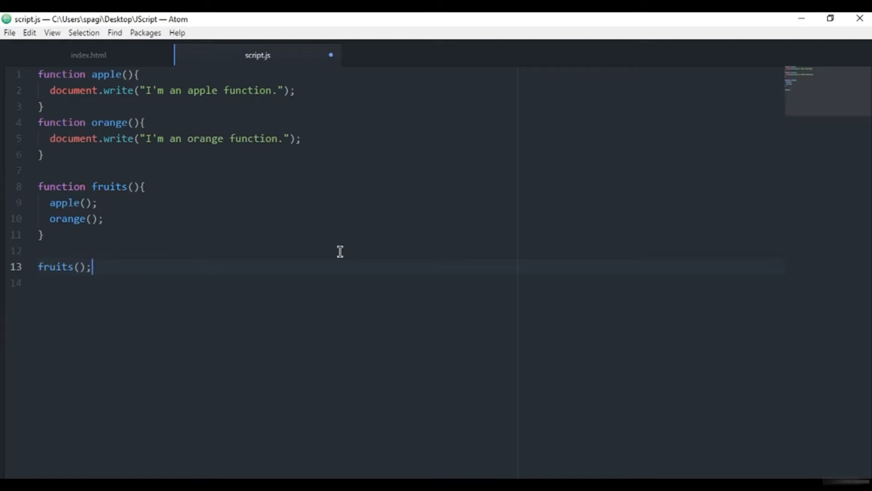
pyautogui.doubleClick(61, 266)
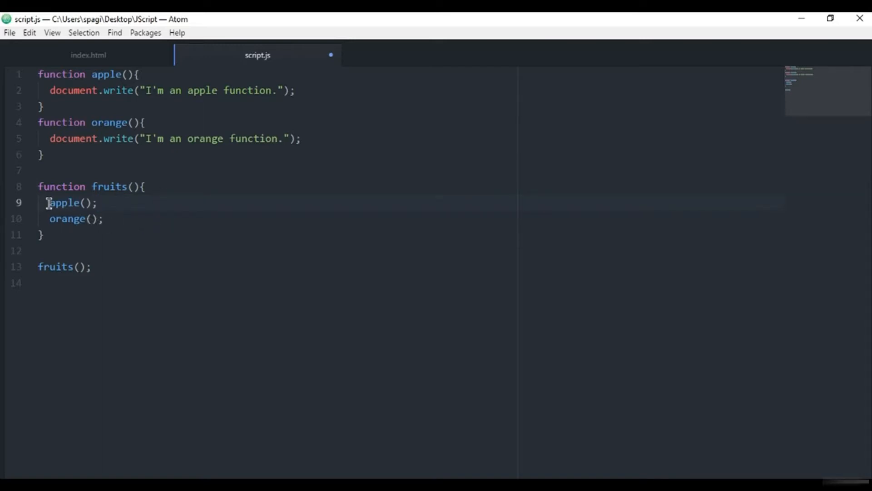
pyautogui.doubleClick(65, 202)
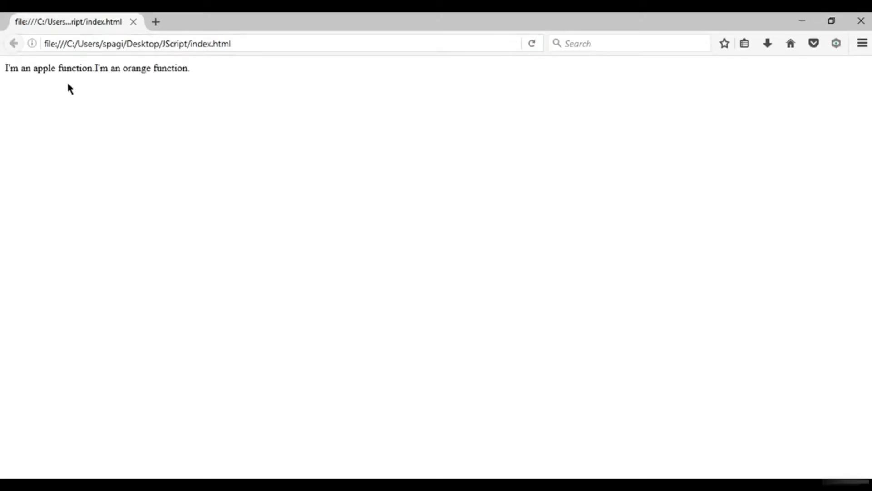
# Highlight the apple and orange messages shown on the reloaded page
pyautogui.moveTo(4, 69); pyautogui.dragTo(66, 68)
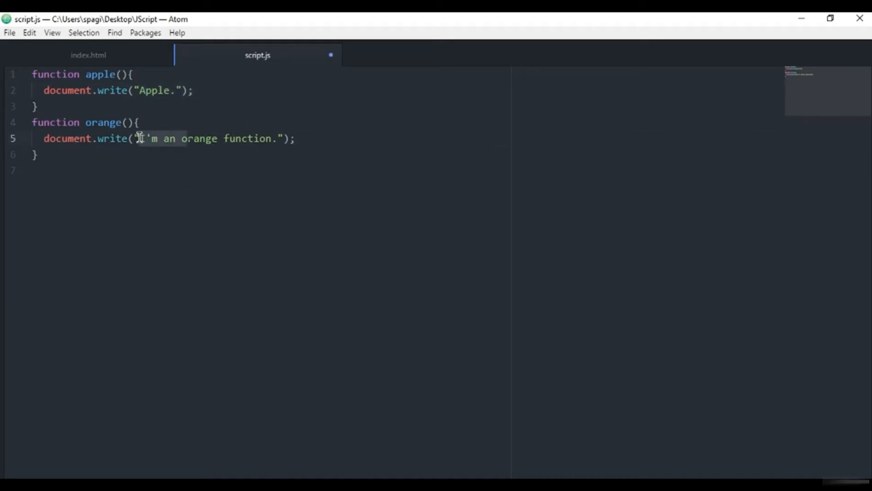
# Shorten orange's message to "Orange.", save, and add a blank line inside apple
pyautogui.write('Orange function.')
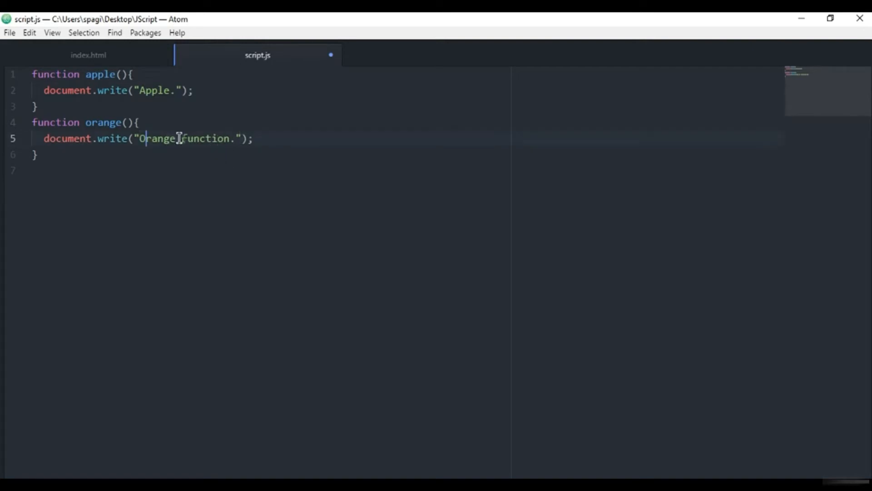
pyautogui.press('BackSpace')
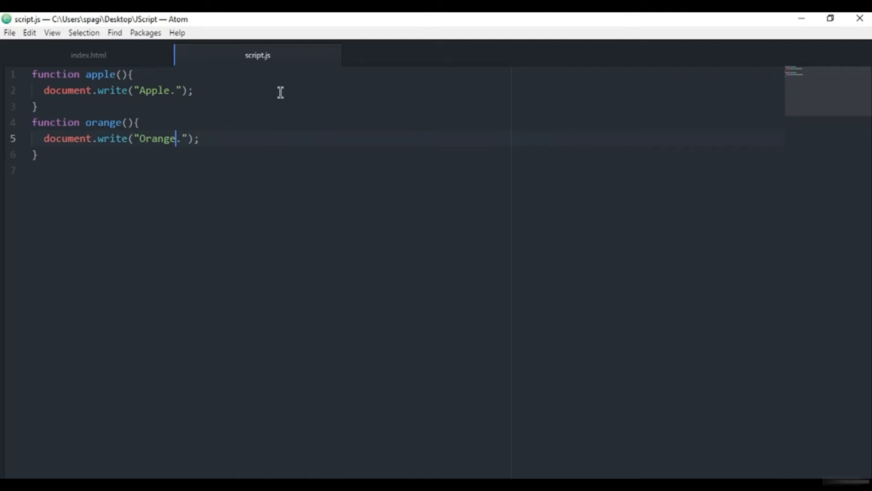
pyautogui.press('enter')
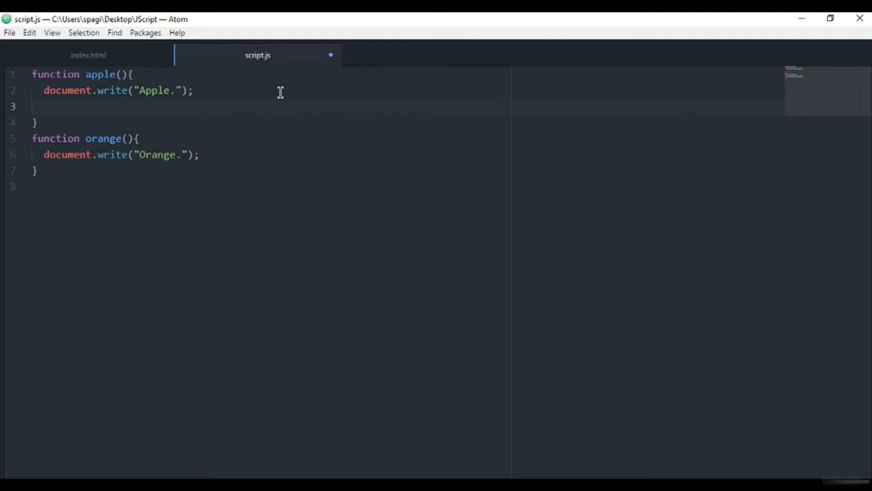
# Write orange(); inside apple and apple(); inside orange, then save
pyautogui.write('orange();')
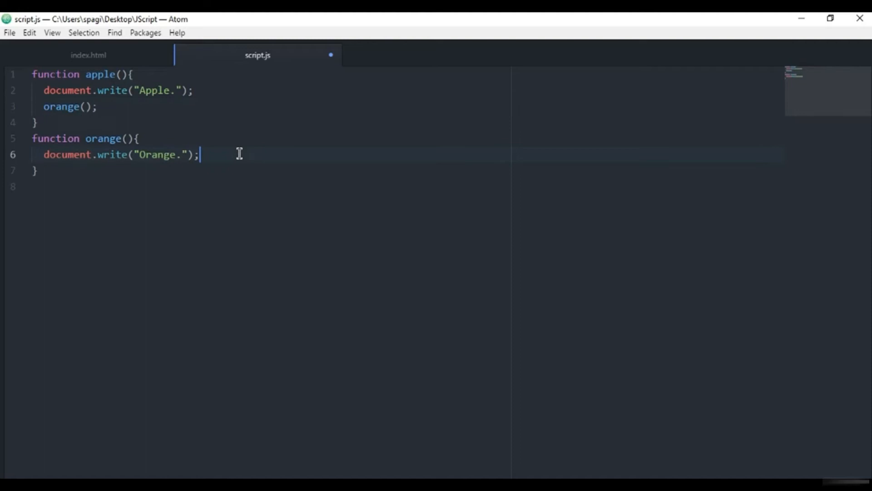
pyautogui.write('apple(')
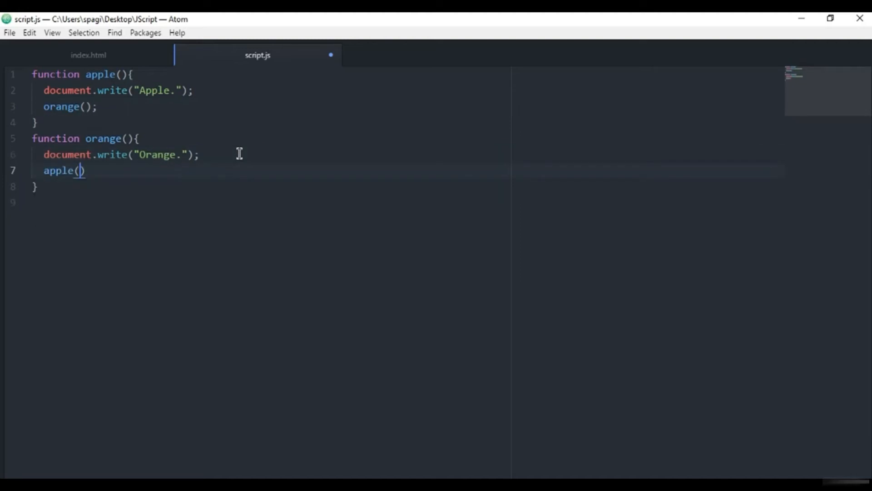
pyautogui.write(';')
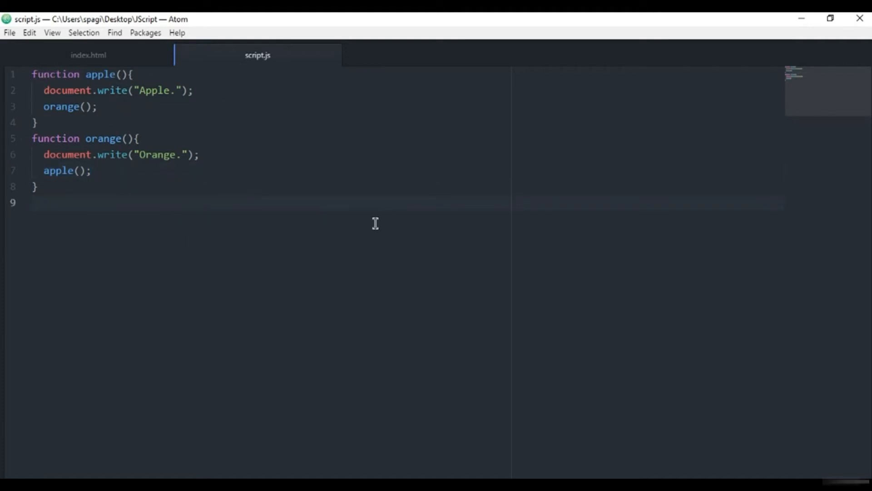
# Add an apple(); call after both functions to start the chain, and save
pyautogui.write('apple()')
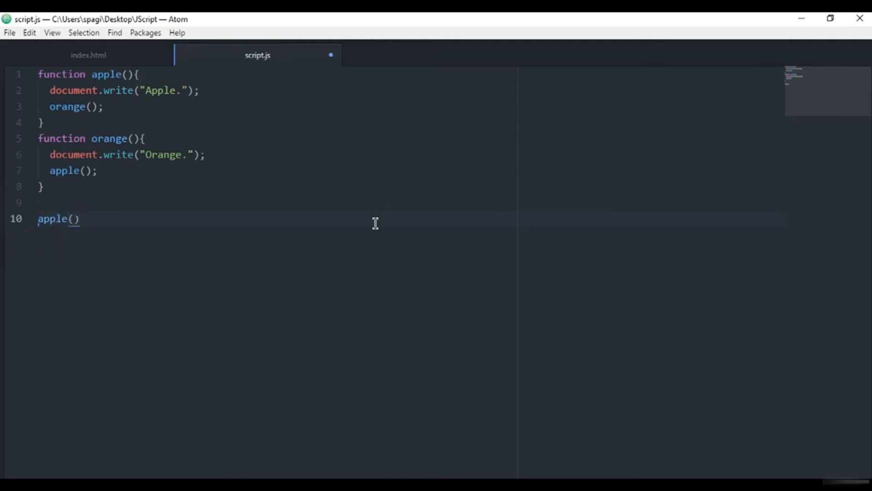
pyautogui.write(';')
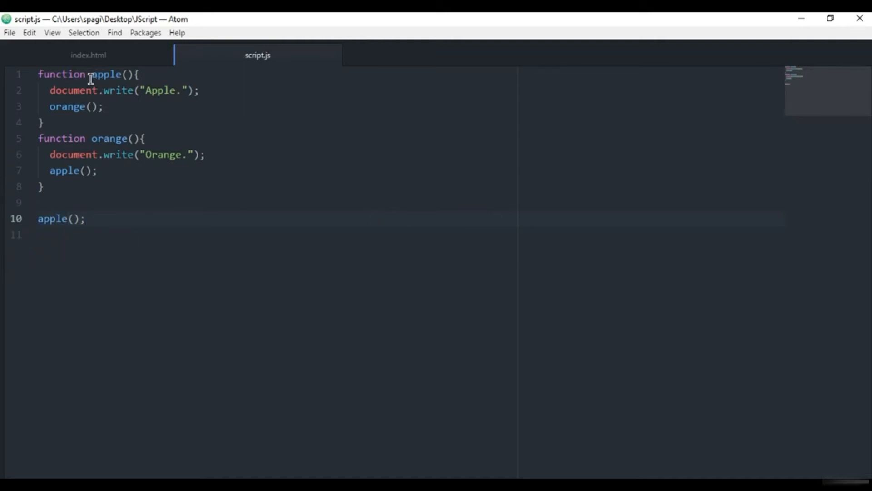
pyautogui.click(85, 219)
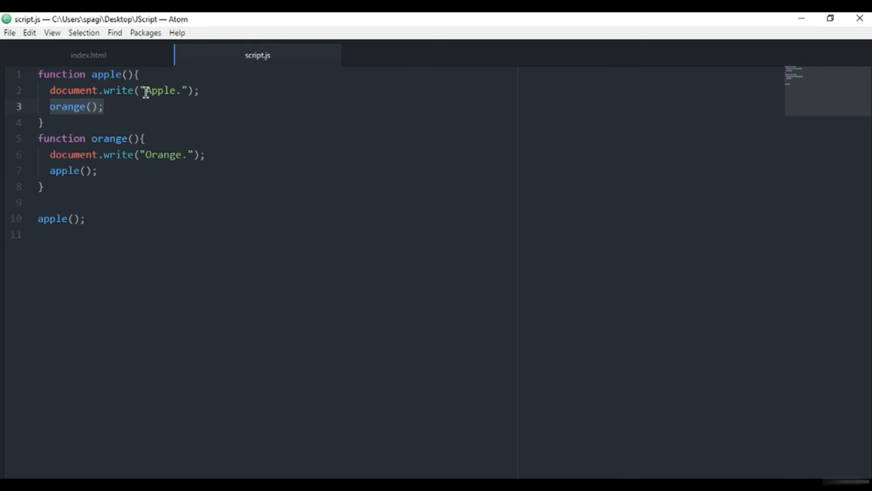
pyautogui.moveTo(179, 125)
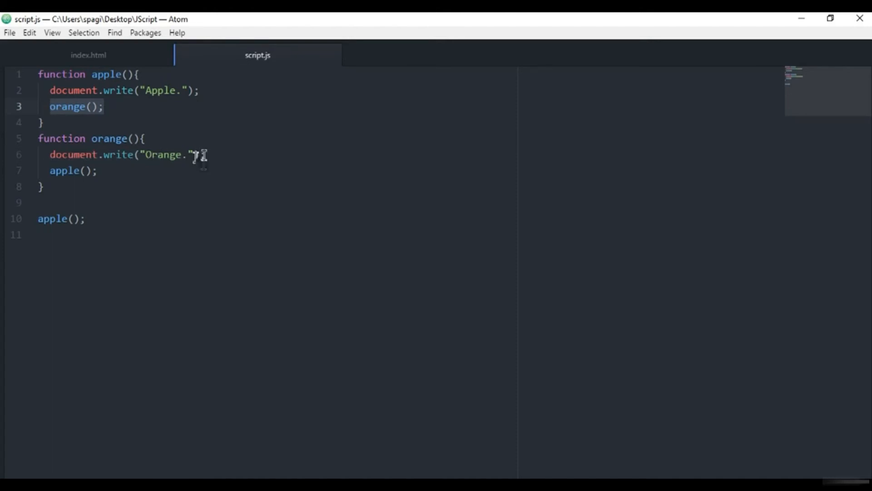
pyautogui.moveTo(83, 175)
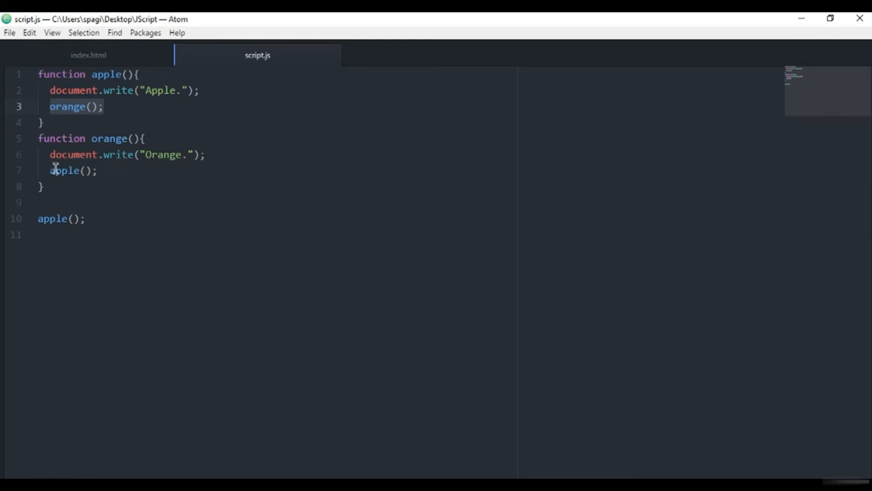
pyautogui.moveTo(120, 73)
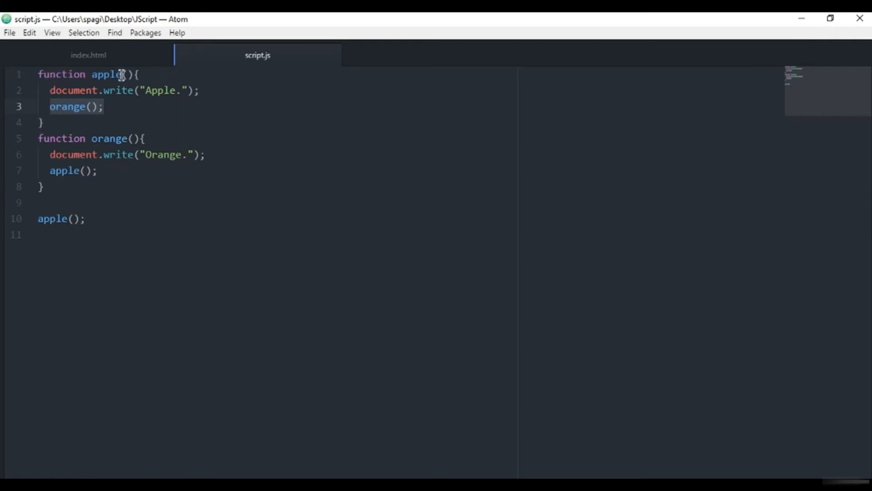
pyautogui.moveTo(153, 145)
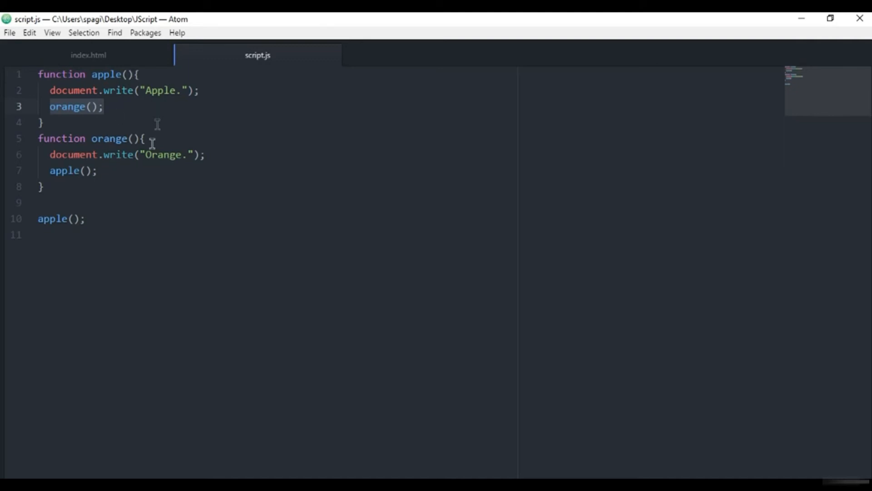
pyautogui.moveTo(158, 133)
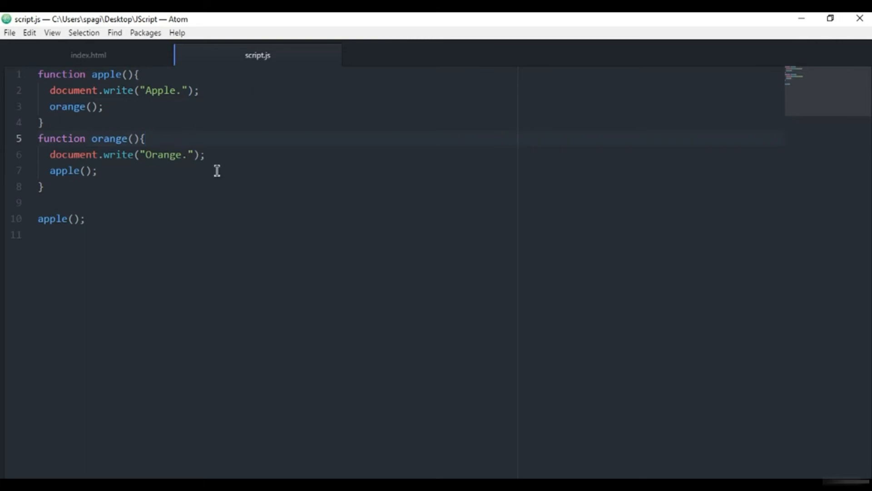
pyautogui.click(146, 138)
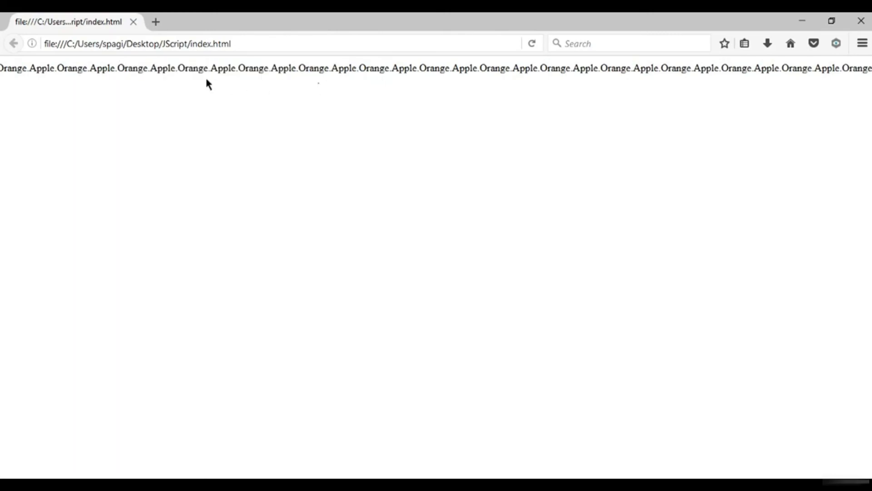
# Highlight part of the endless repeating Apple.Orange. output on the page
pyautogui.moveTo(210, 68); pyautogui.dragTo(501, 68)
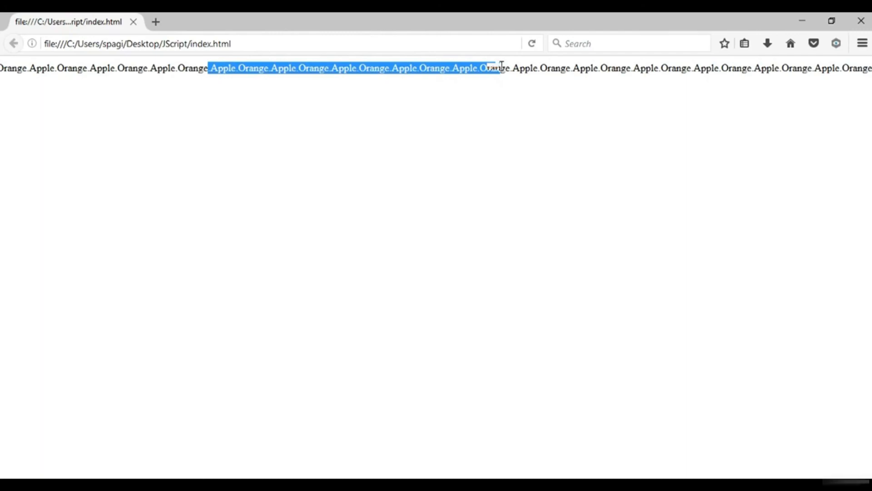